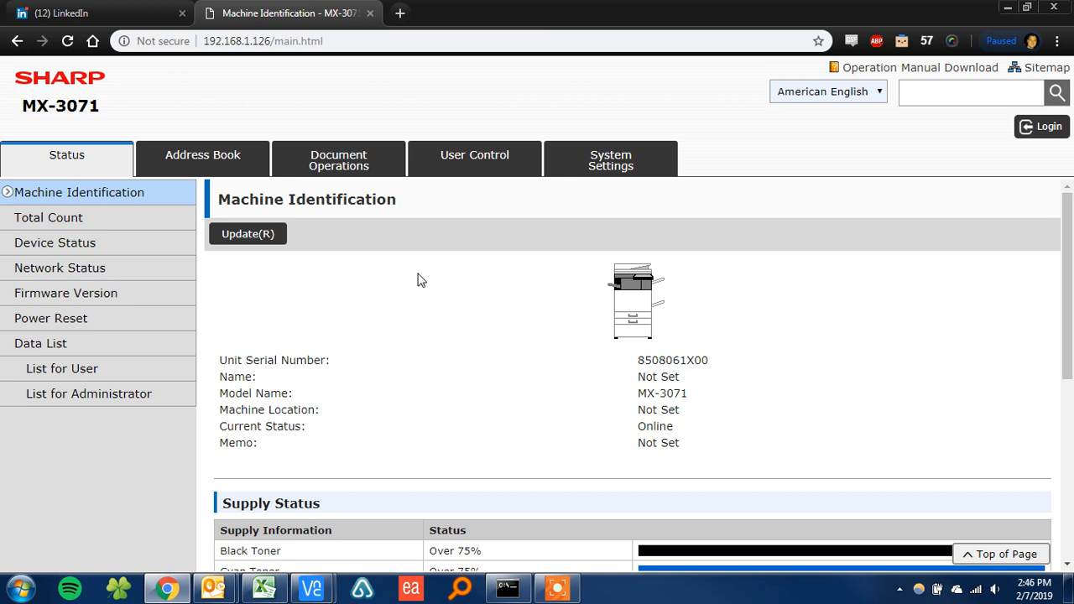
{"action": "mouse_move", "coordinate": [442, 253]}
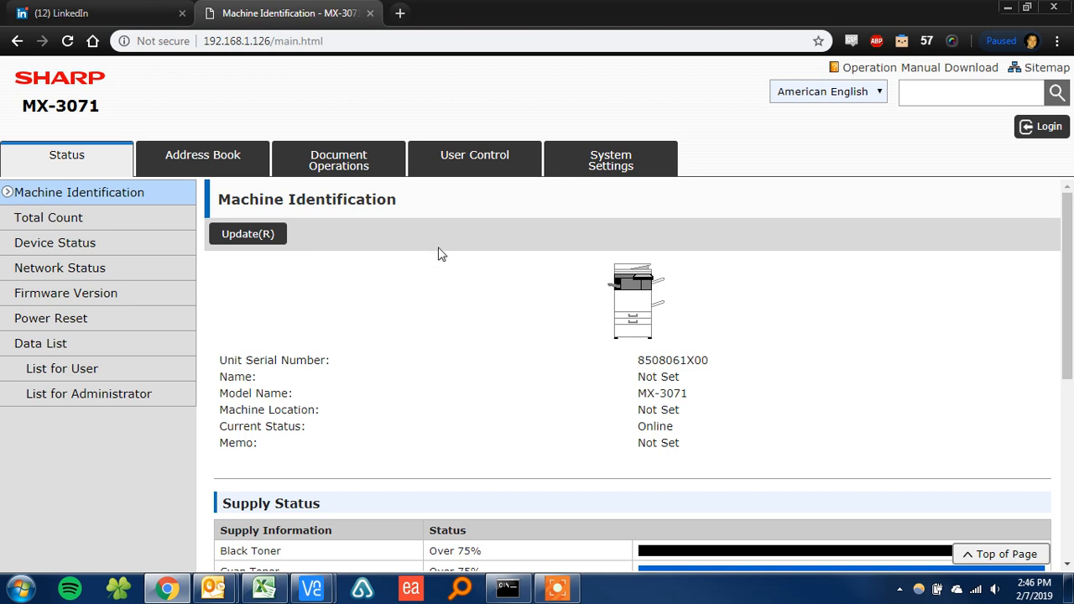
{"action": "mouse_move", "coordinate": [280, 60]}
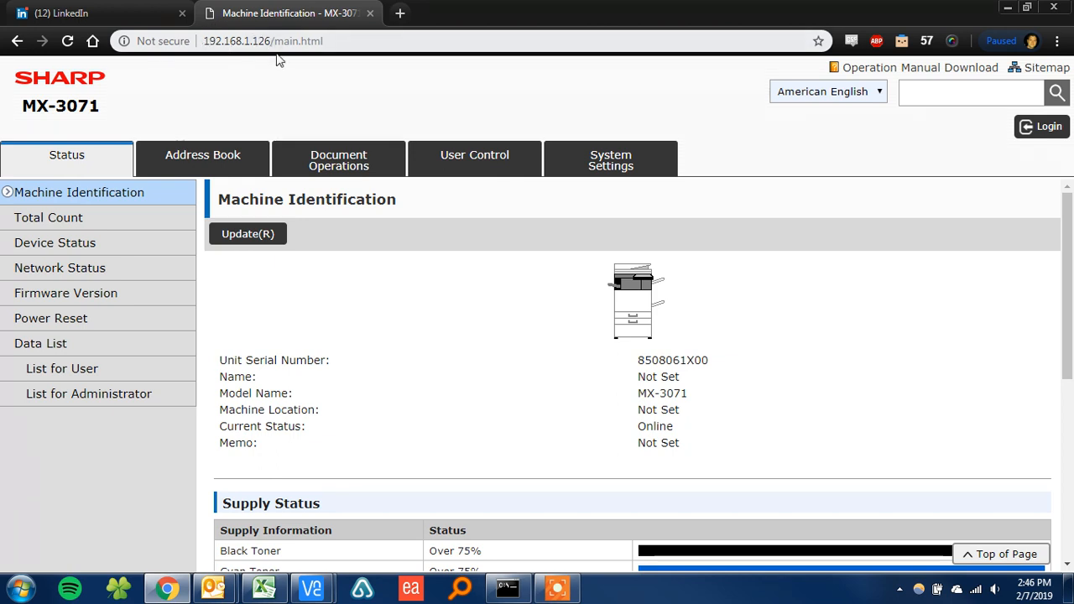
{"action": "mouse_move", "coordinate": [661, 218]}
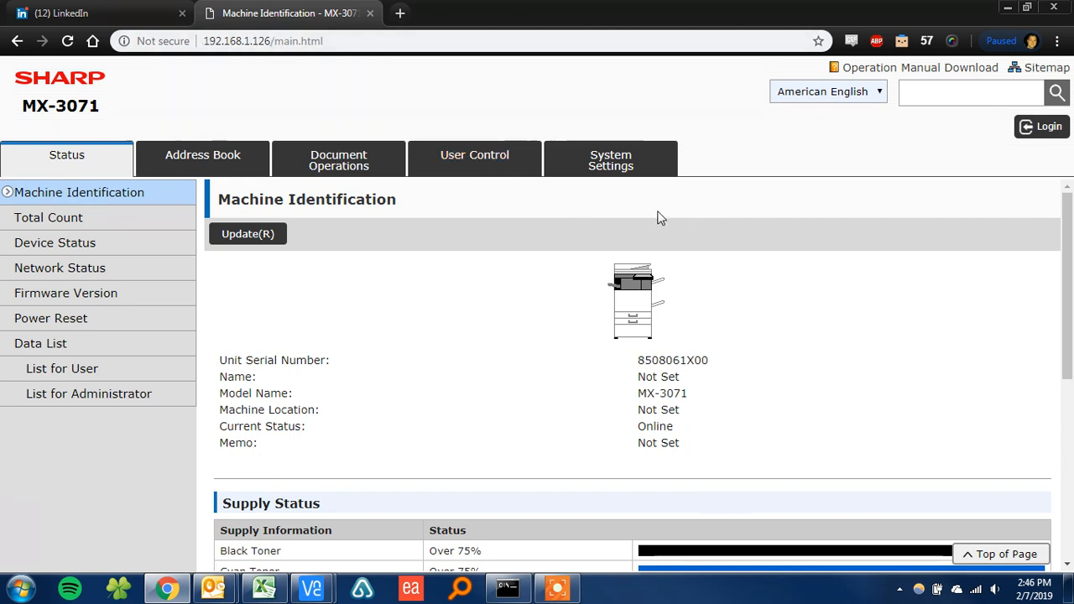
Navigate System Settings > Image Send Settings > Fax Settings to reach the administrator login.
{"action": "left_click", "coordinate": [611, 160]}
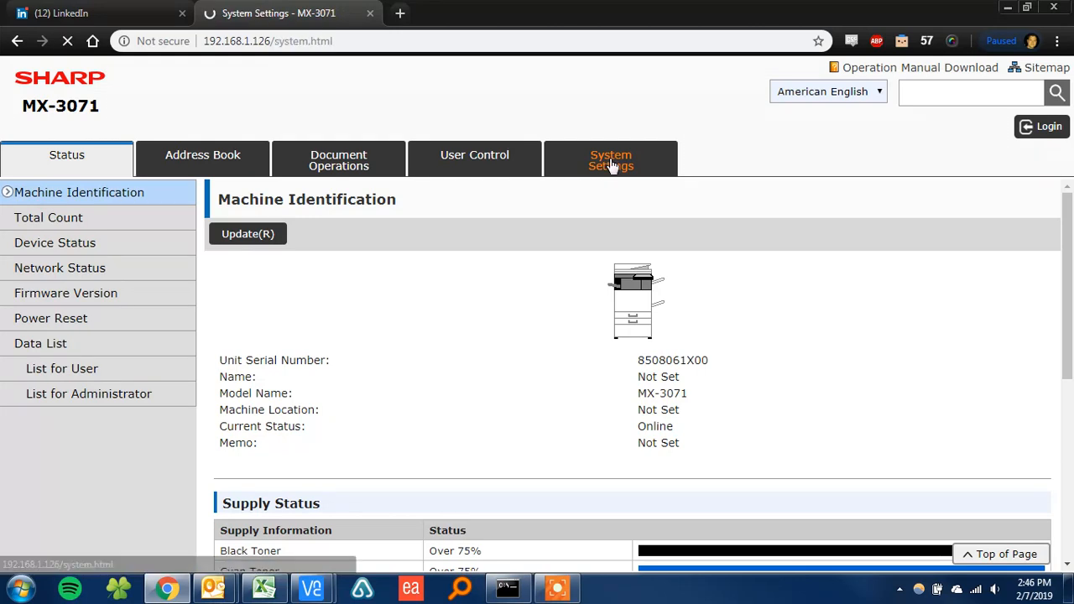
{"action": "left_click", "coordinate": [611, 159]}
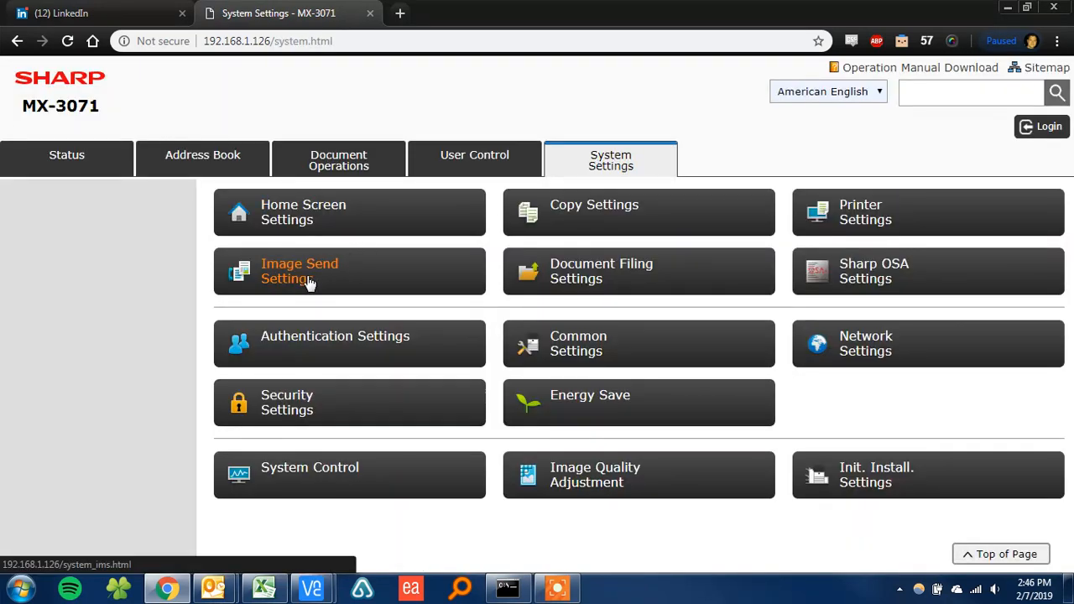
{"action": "left_click", "coordinate": [300, 270]}
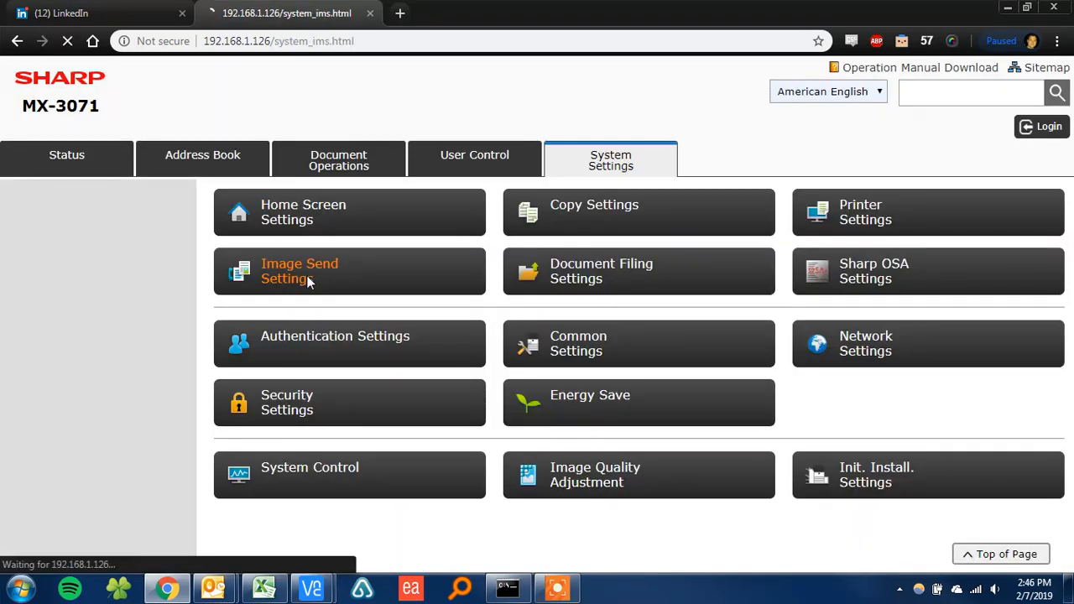
{"action": "left_click", "coordinate": [300, 271]}
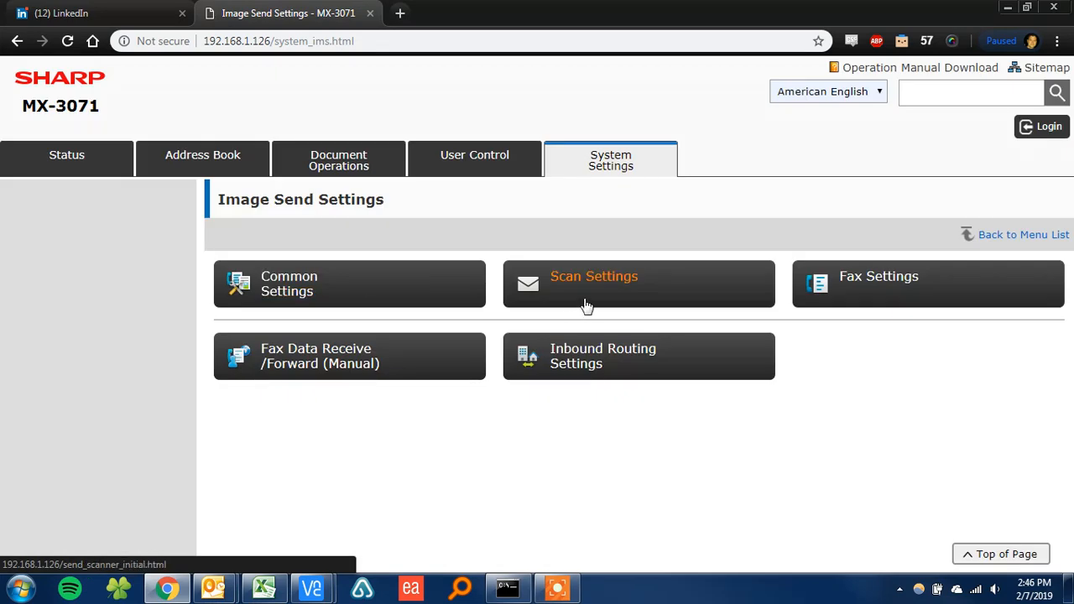
{"action": "left_click", "coordinate": [593, 276]}
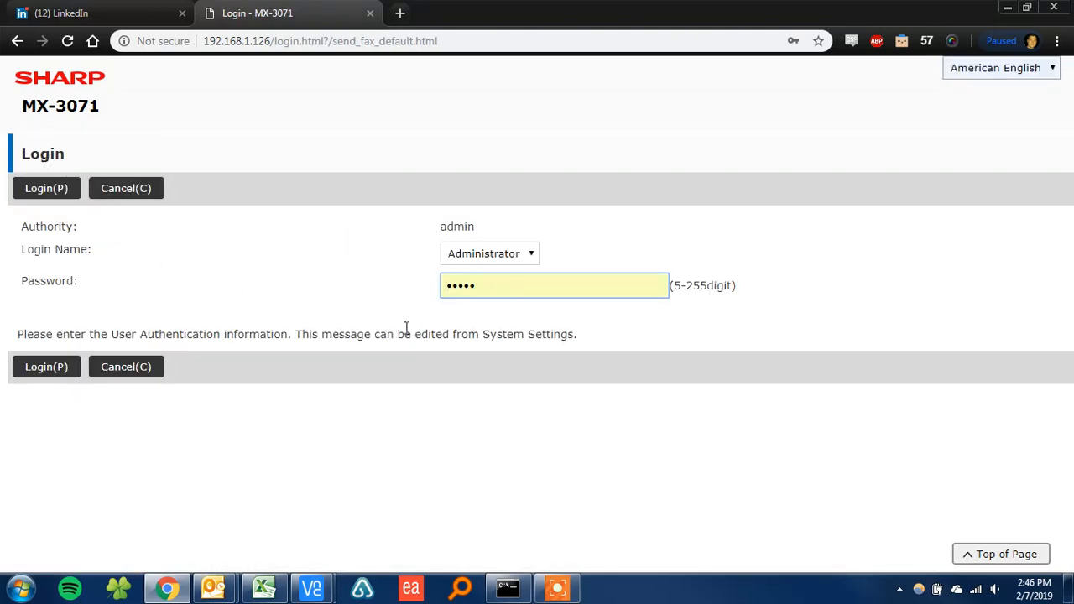
Log in as Administrator and scroll to the Transaction Report Print Select Setting section.
{"action": "left_click", "coordinate": [46, 188]}
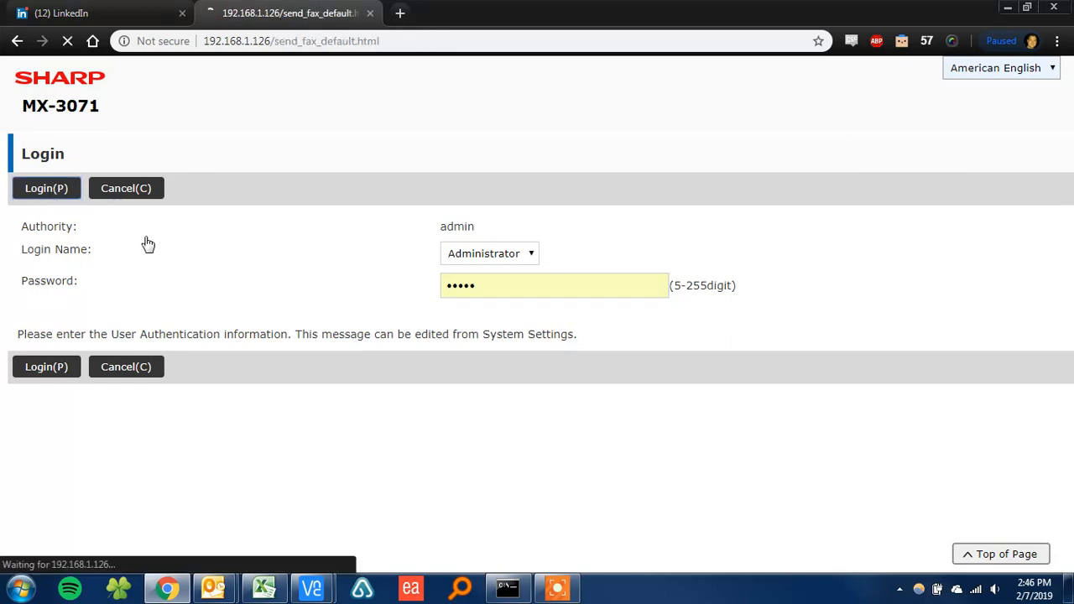
{"action": "left_click", "coordinate": [46, 188]}
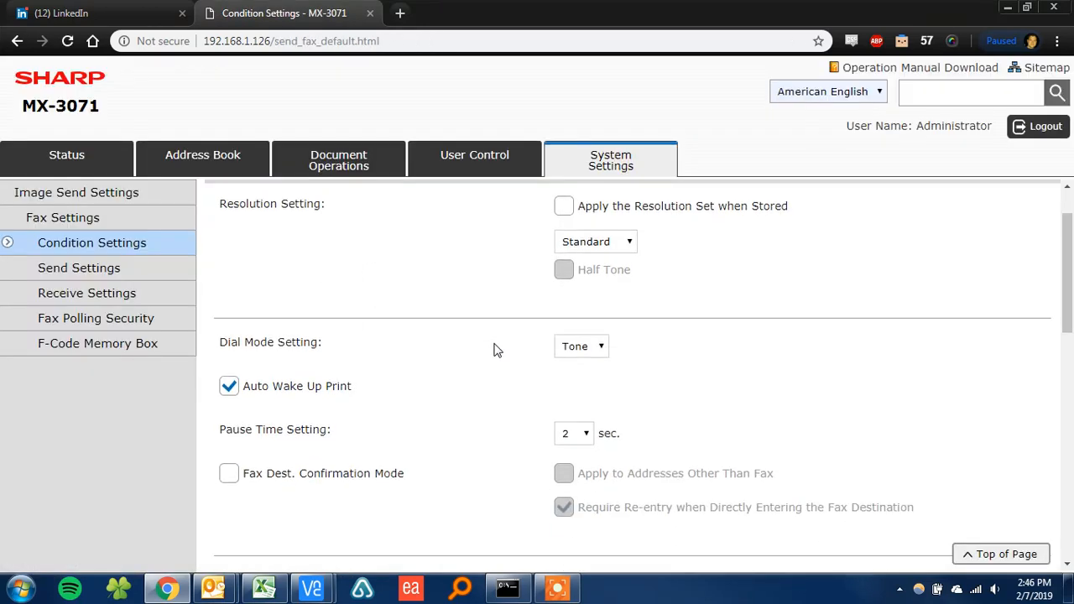
{"action": "scroll", "scroll_direction": "down", "scroll_amount": 3}
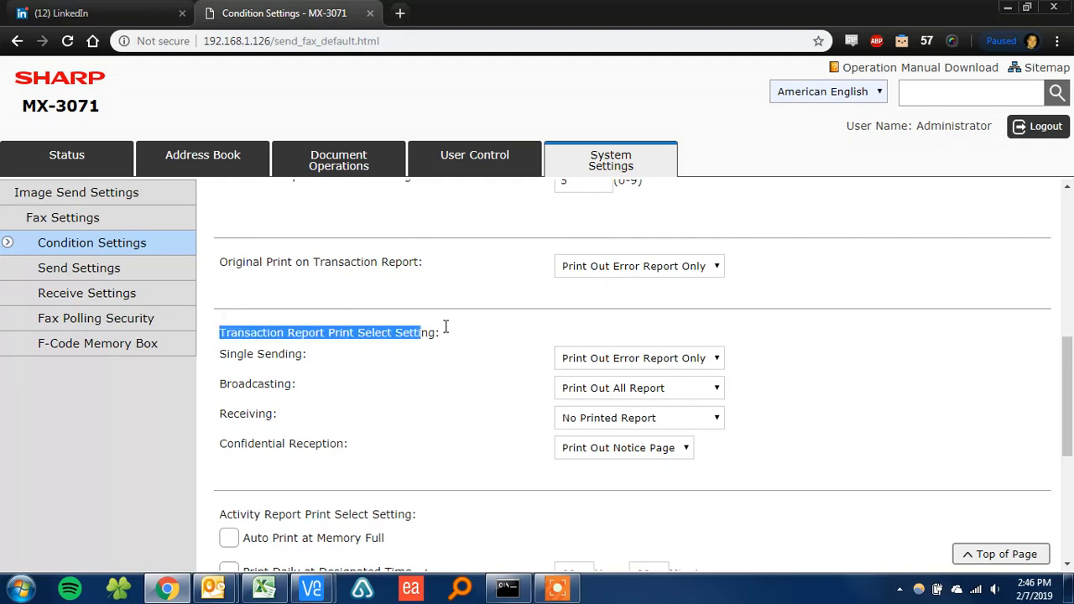
Set Single Sending's transaction report to Print Out All Report.
{"action": "left_click", "coordinate": [637, 358]}
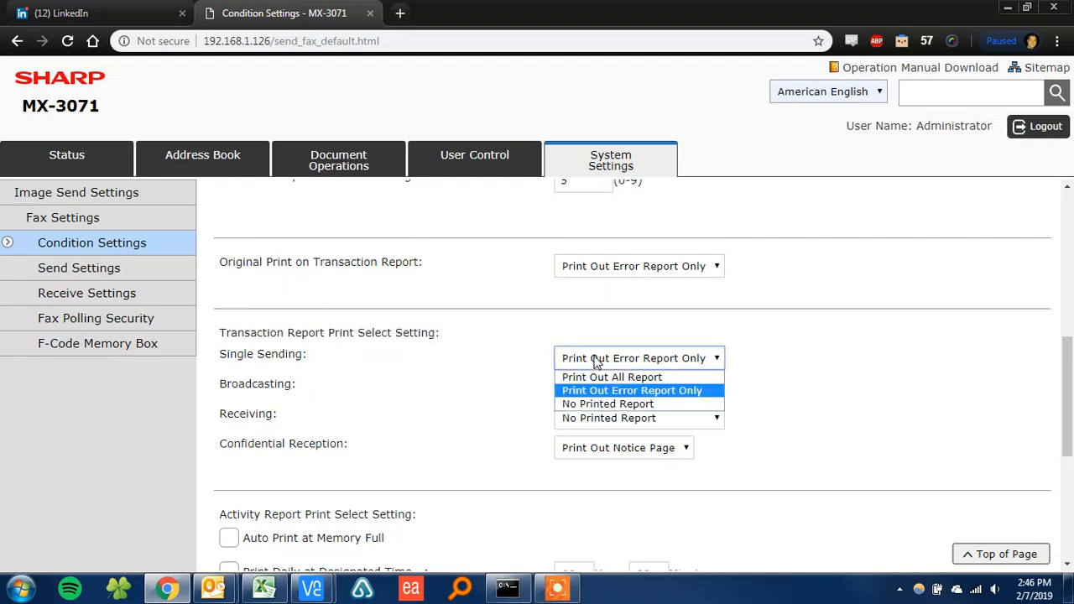
{"action": "mouse_move", "coordinate": [611, 377]}
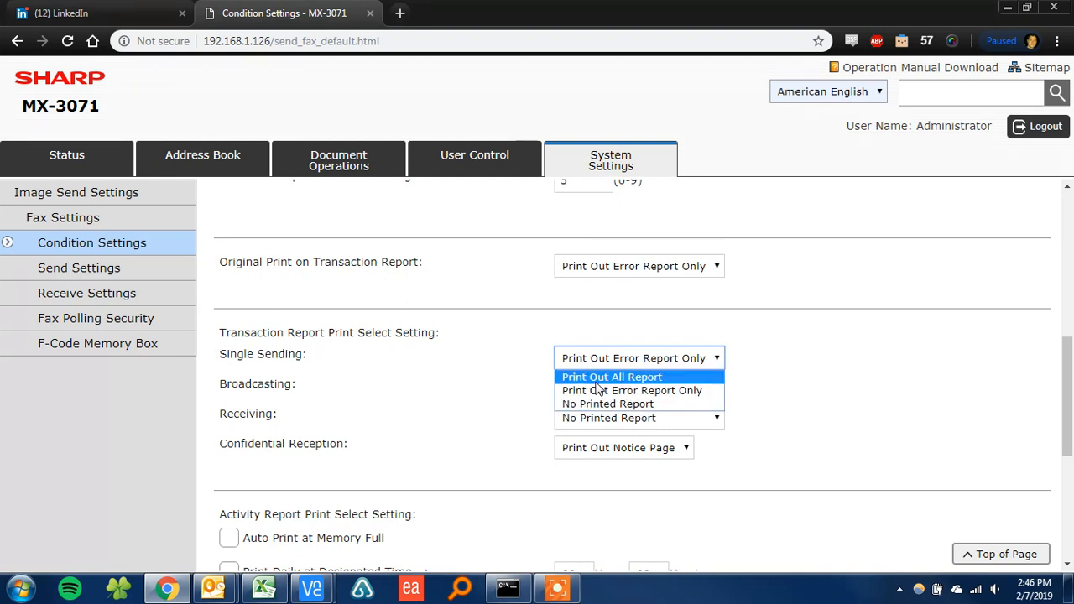
{"action": "left_click", "coordinate": [612, 376]}
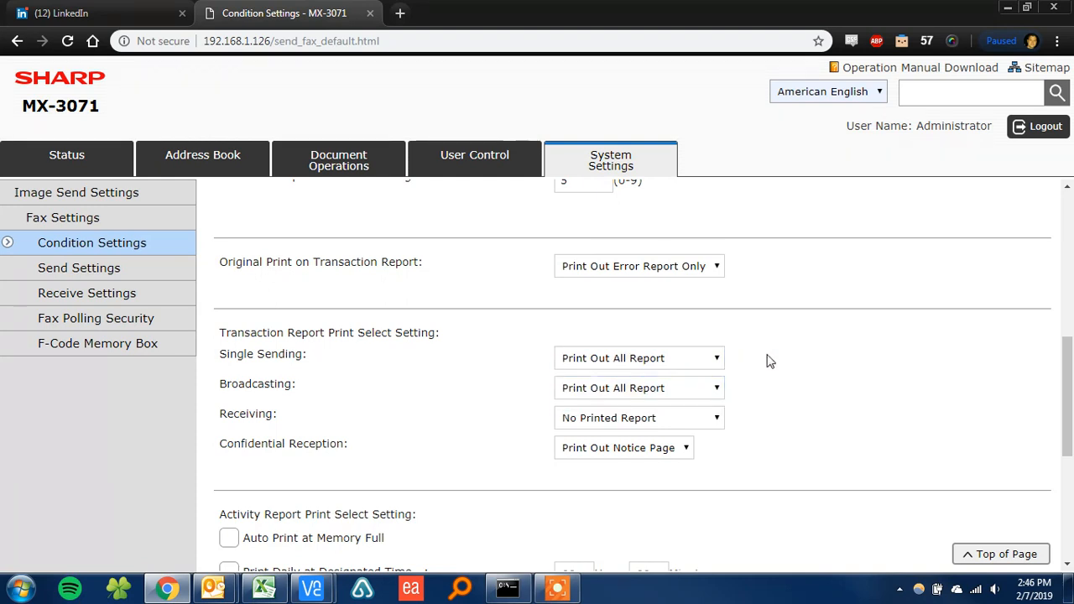
{"action": "mouse_move", "coordinate": [411, 280]}
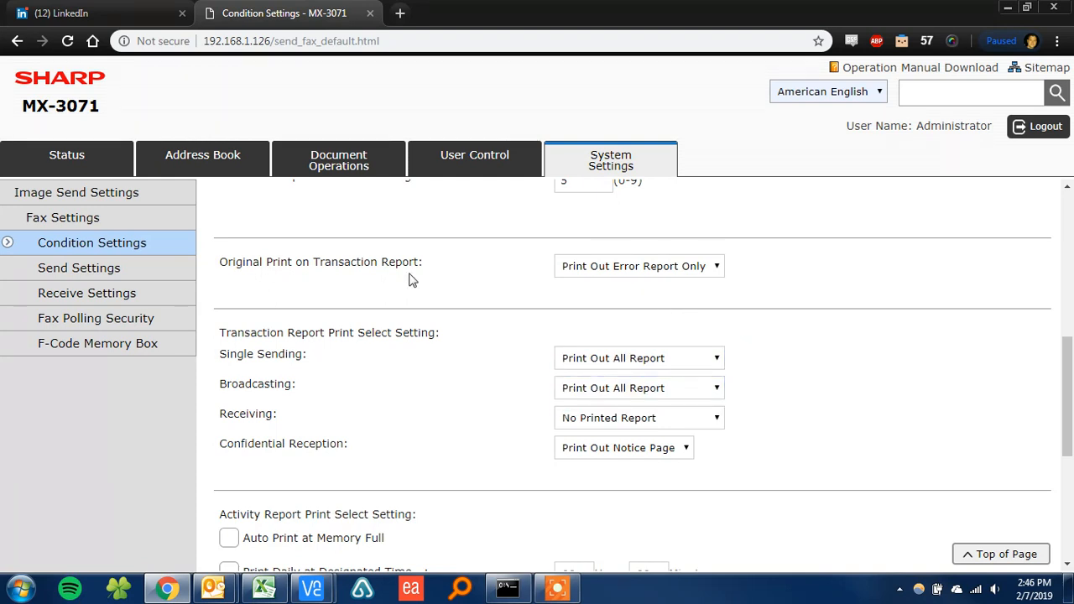
Set Original Print on Transaction Report to Print Out All Report.
{"action": "left_click", "coordinate": [638, 266]}
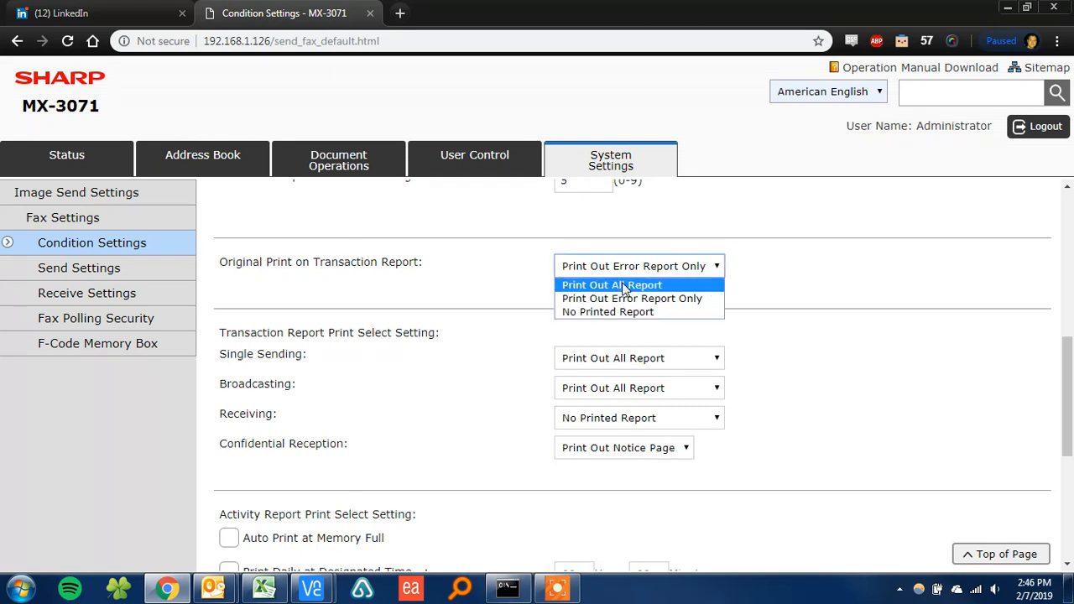
{"action": "left_click", "coordinate": [611, 284]}
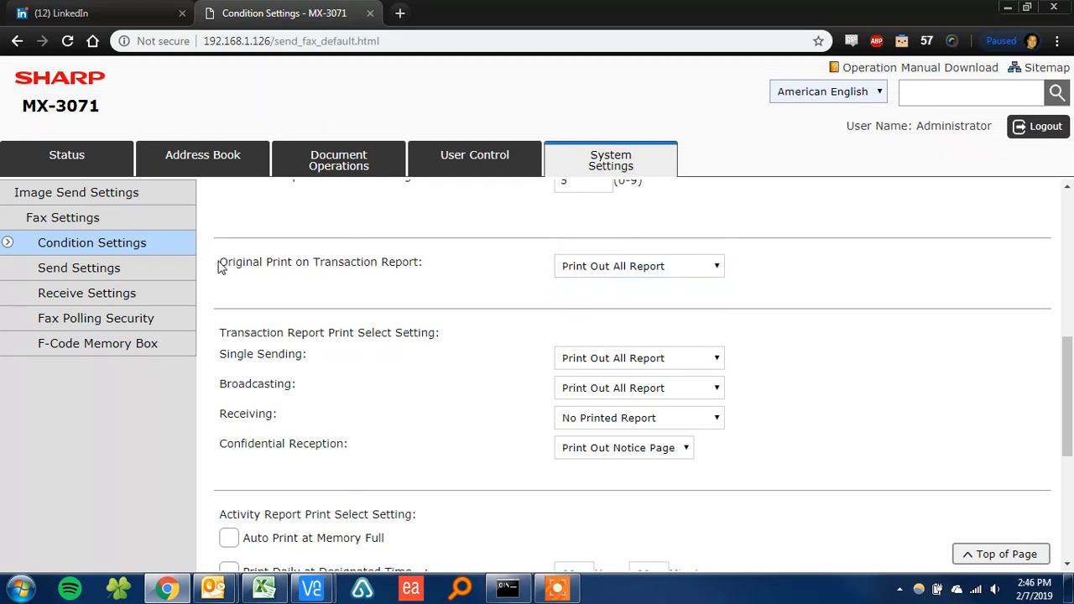
{"action": "double_click", "coordinate": [320, 262]}
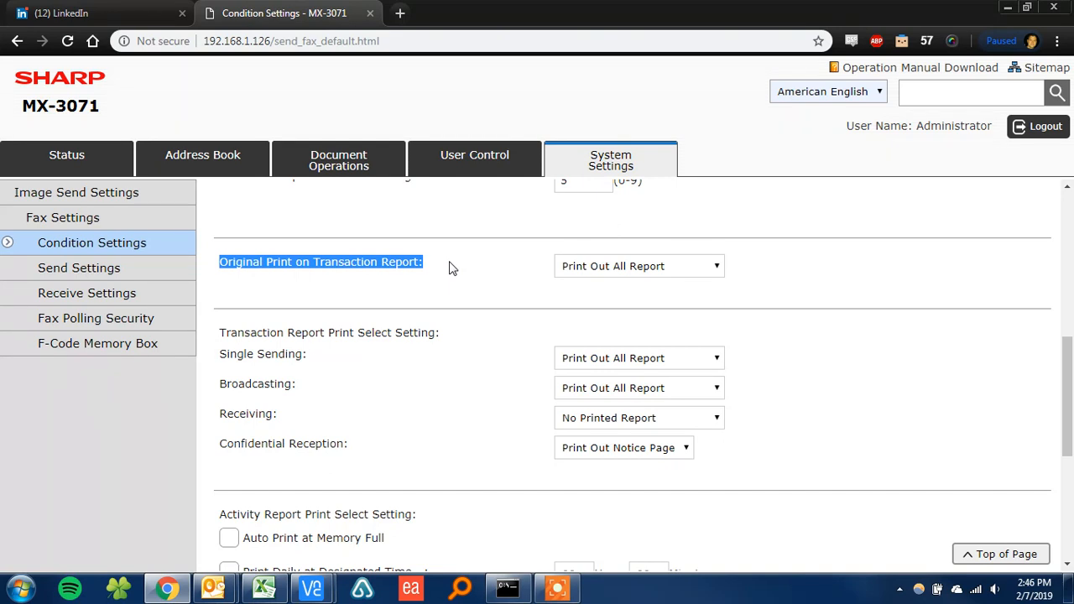
{"action": "left_click", "coordinate": [453, 267]}
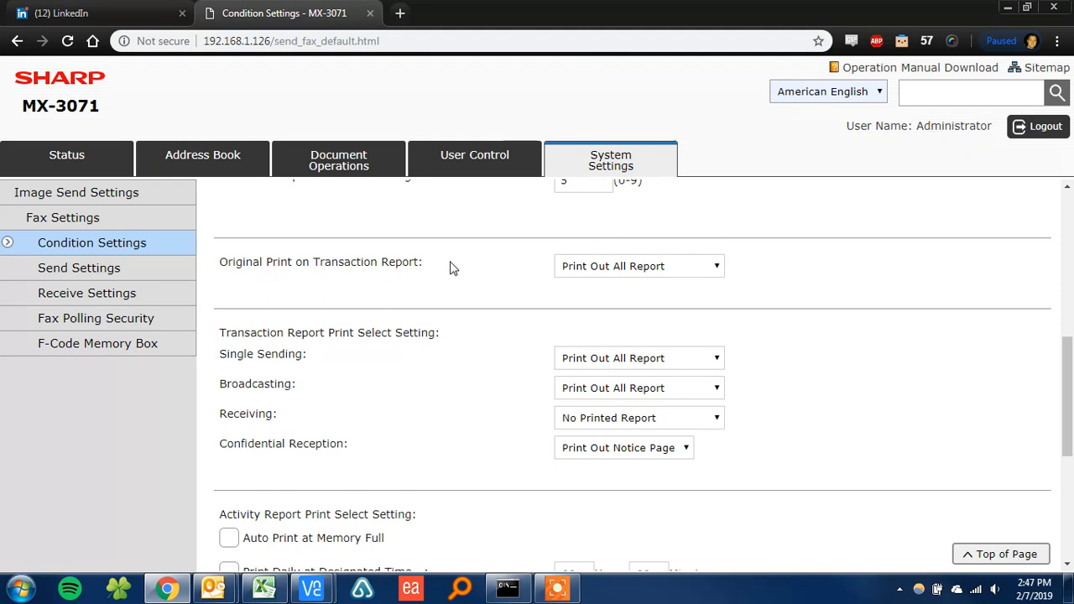
{"action": "mouse_move", "coordinate": [439, 330]}
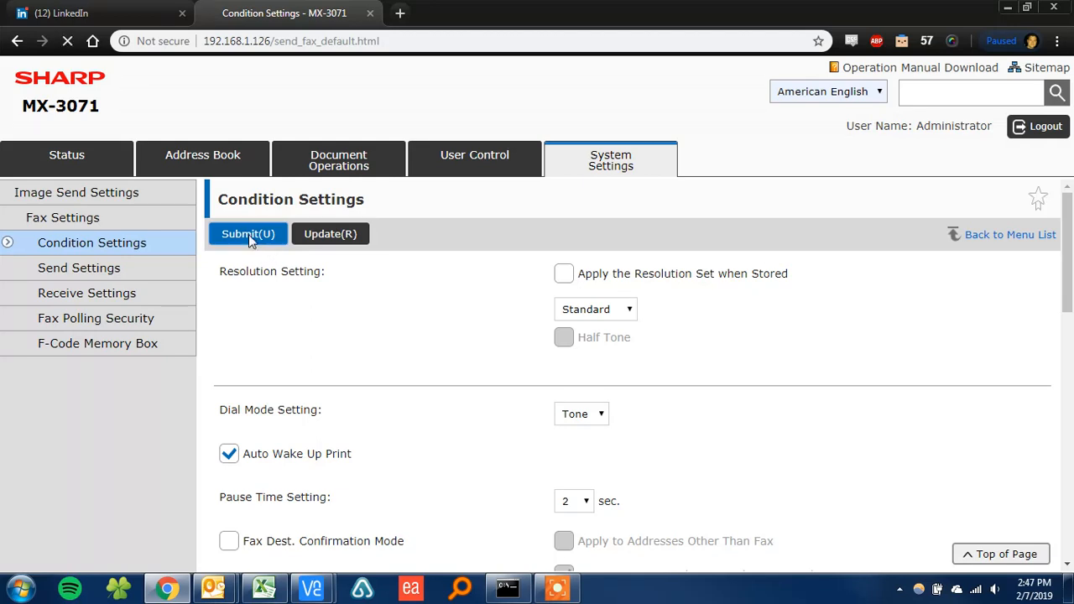
Dismiss the 'Settings of Machine is changed by Web page' notice on the copier panel.
{"action": "left_click", "coordinate": [247, 233]}
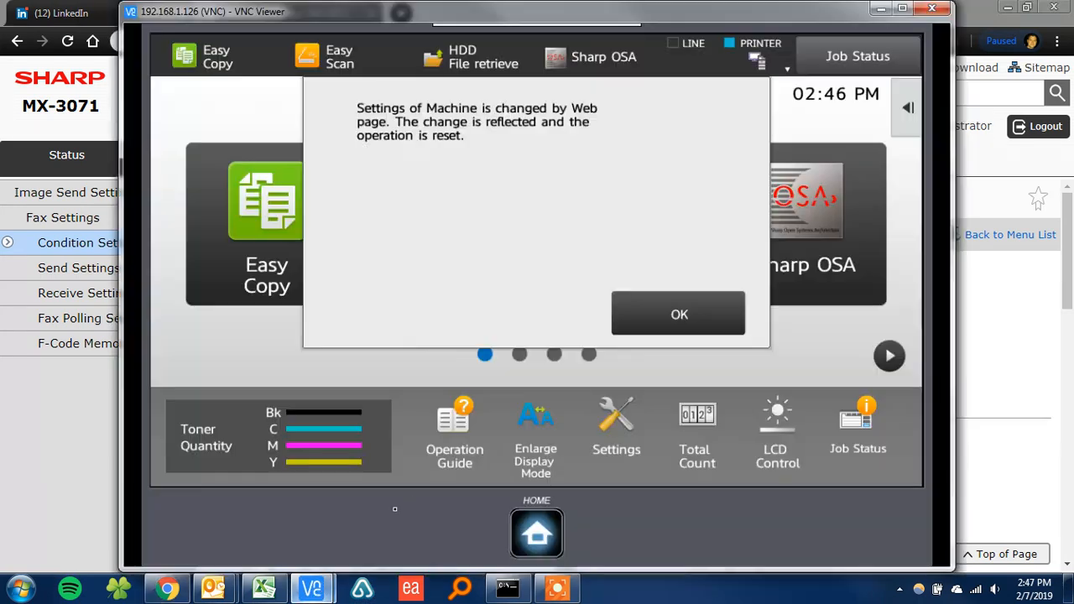
{"action": "left_click", "coordinate": [678, 314]}
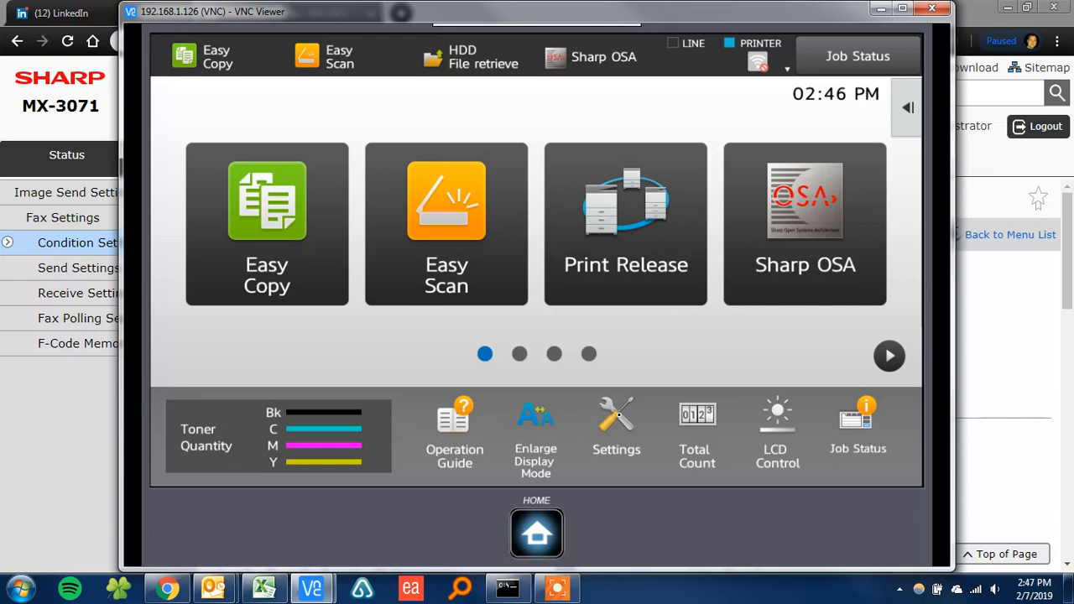
Go through Settings > Image Send Settings > Fax Settings to Condition Settings.
{"action": "left_click", "coordinate": [616, 428]}
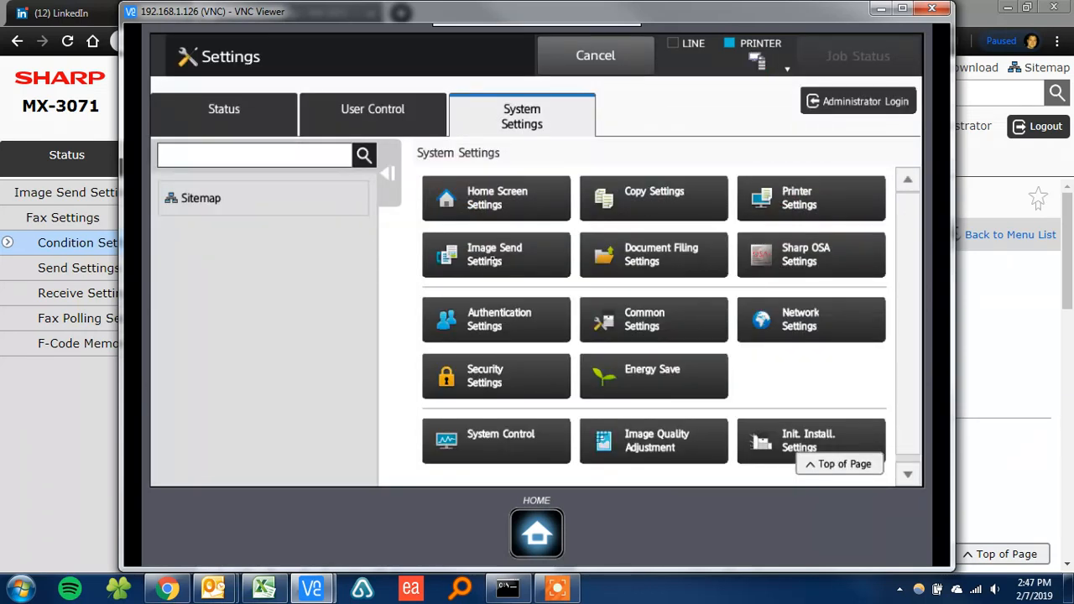
{"action": "left_click", "coordinate": [496, 254]}
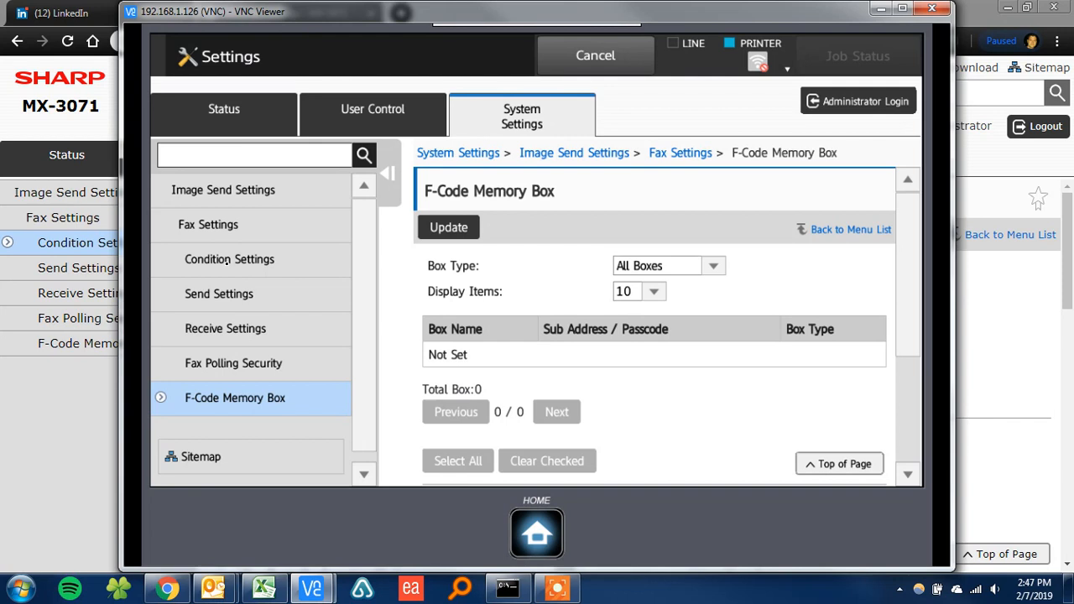
{"action": "left_click", "coordinate": [858, 101]}
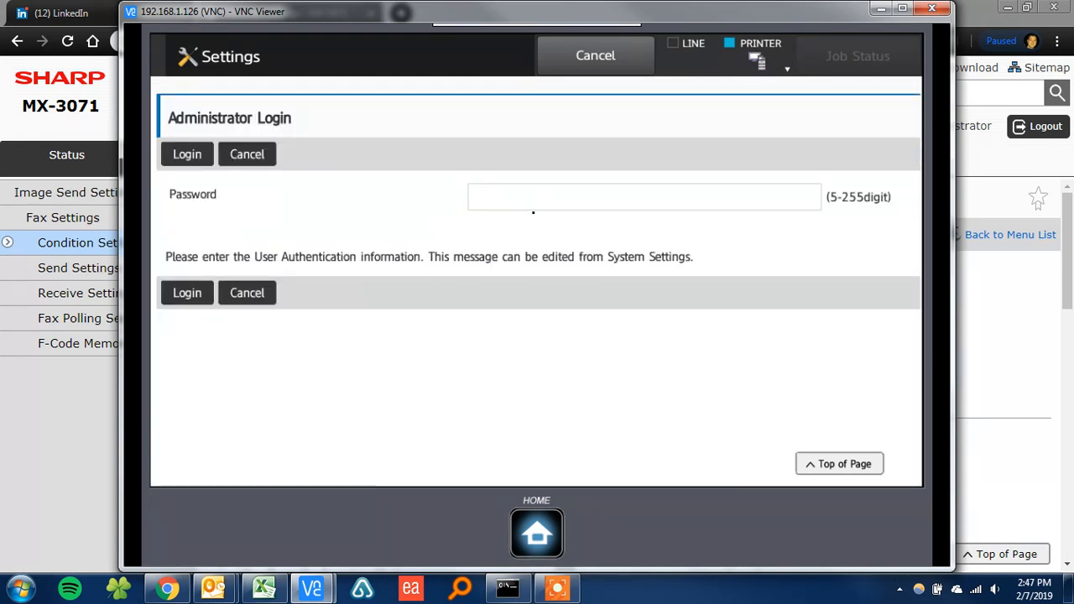
Enter the admin password on the panel keyboard and log in as administrator.
{"action": "left_click", "coordinate": [643, 196]}
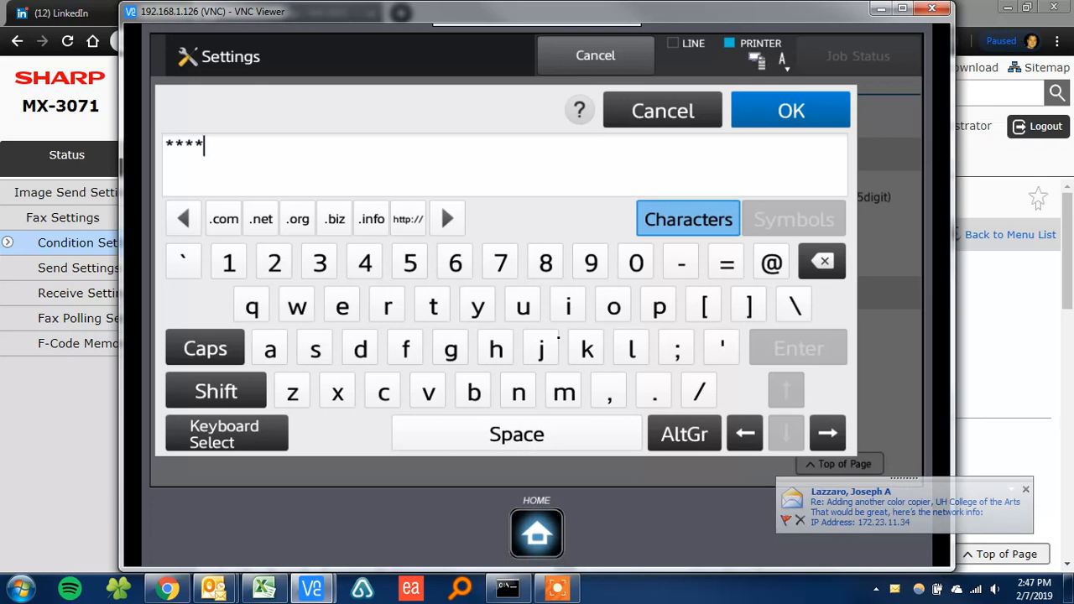
{"action": "left_click", "coordinate": [789, 110]}
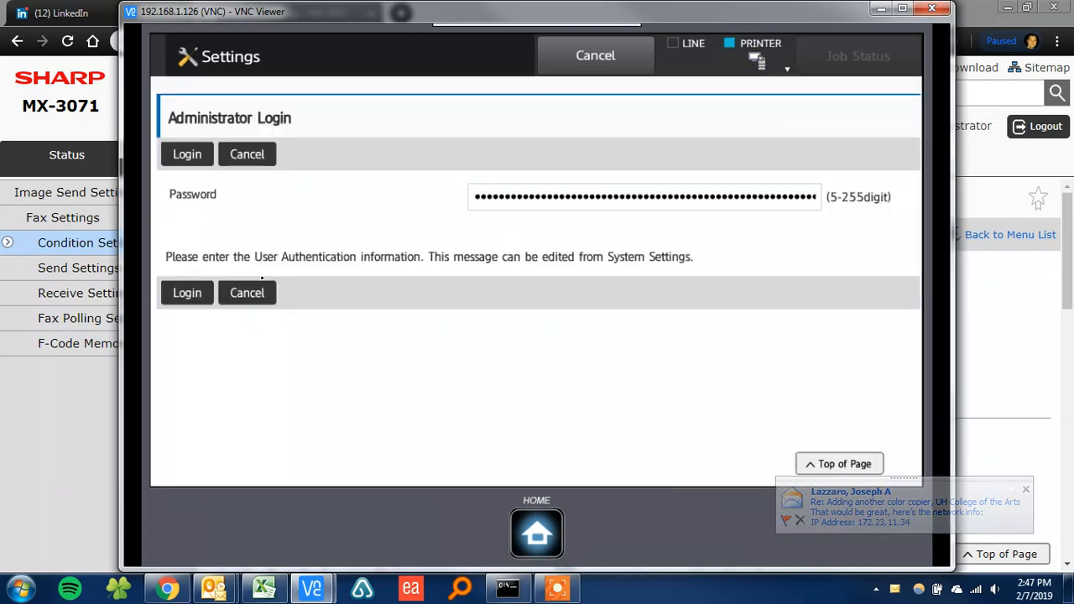
{"action": "left_click", "coordinate": [186, 153]}
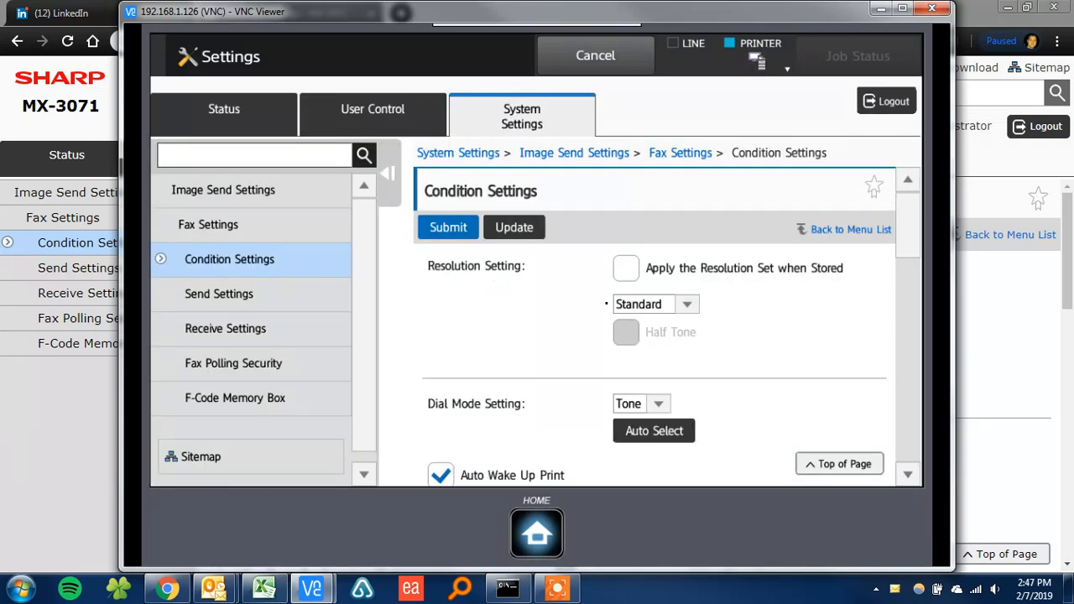
Check Original Print on Transaction Report reads Print Out All Report, then submit.
{"action": "scroll", "scroll_direction": "down", "scroll_amount": 3}
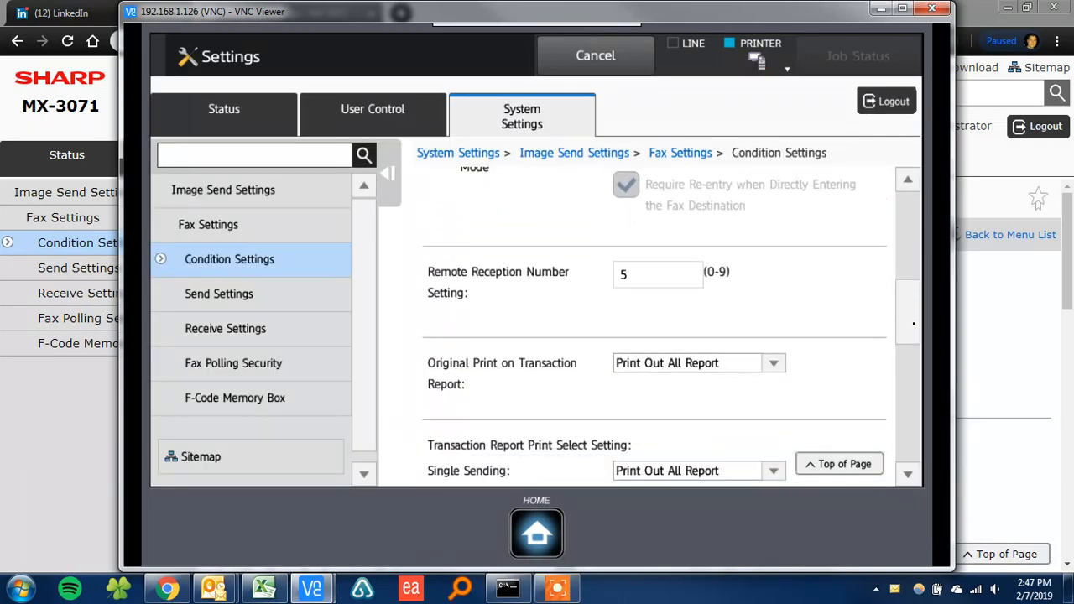
{"action": "scroll", "scroll_direction": "down", "scroll_amount": 3}
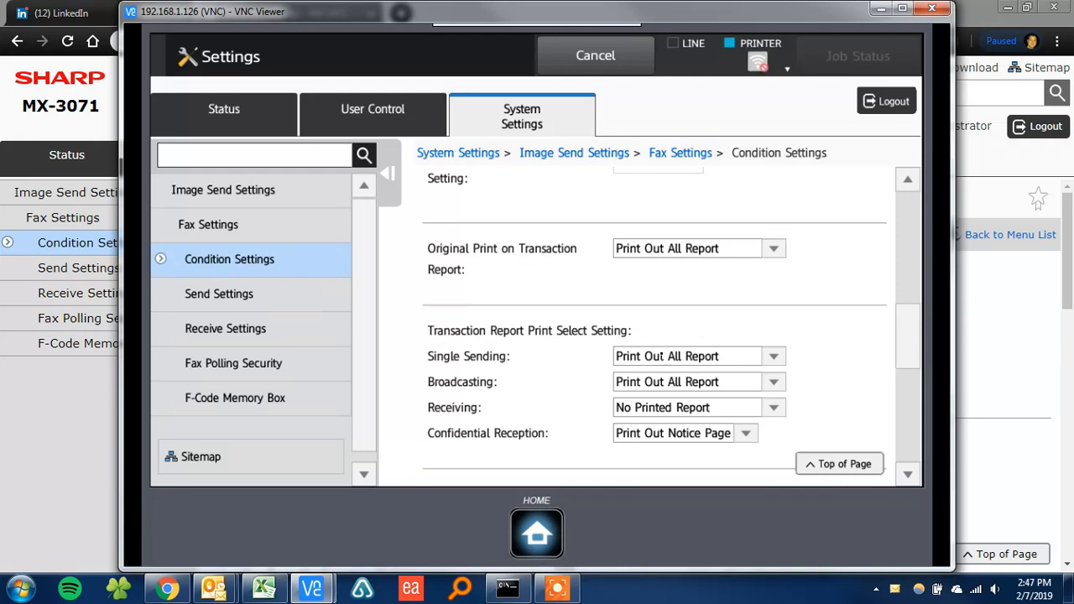
{"action": "mouse_move", "coordinate": [562, 240]}
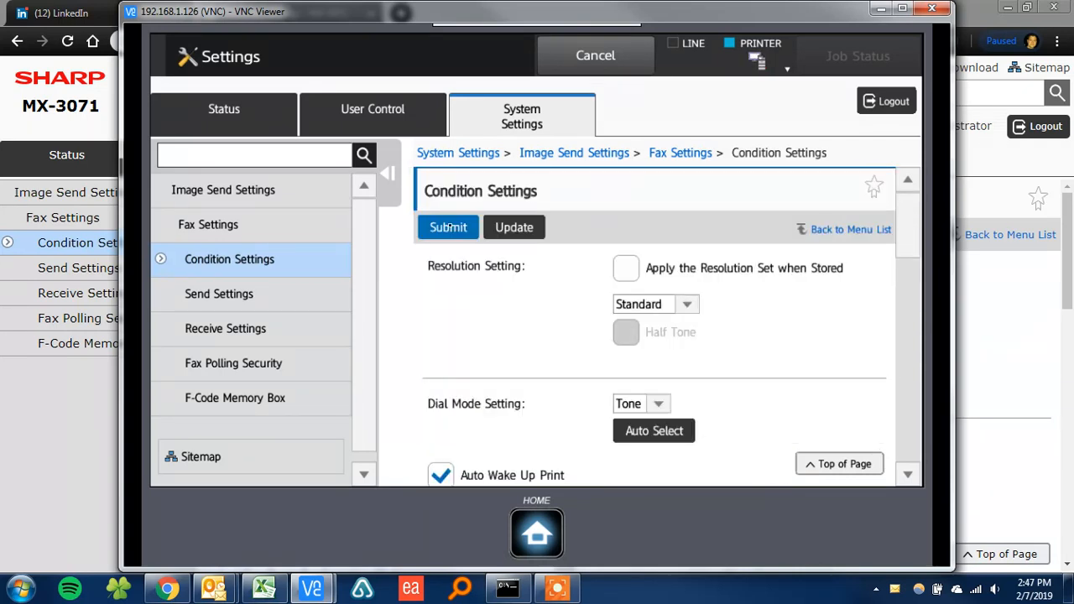
{"action": "left_click", "coordinate": [448, 227]}
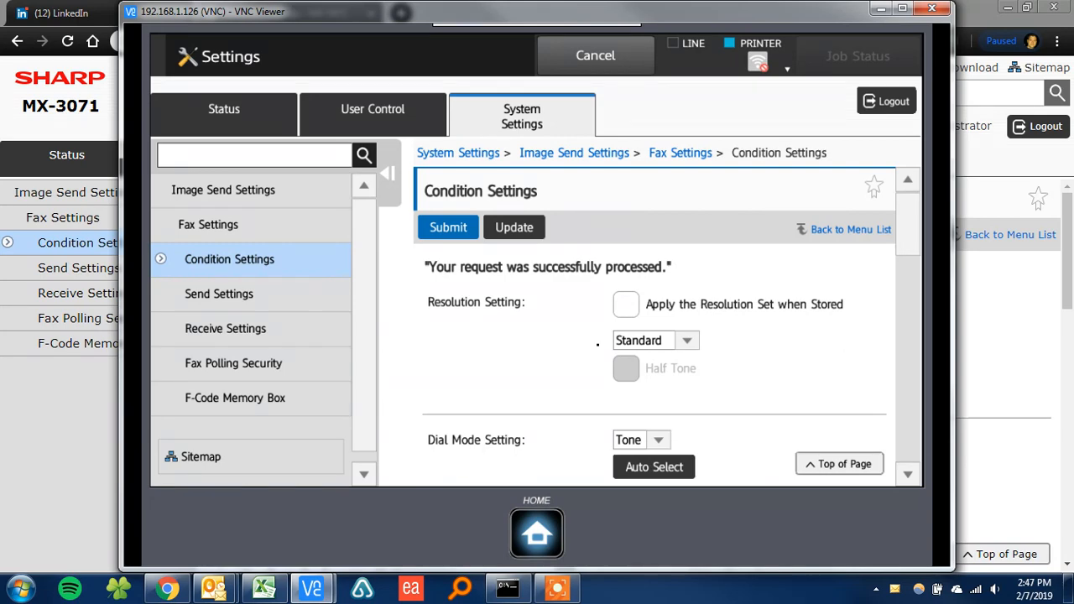